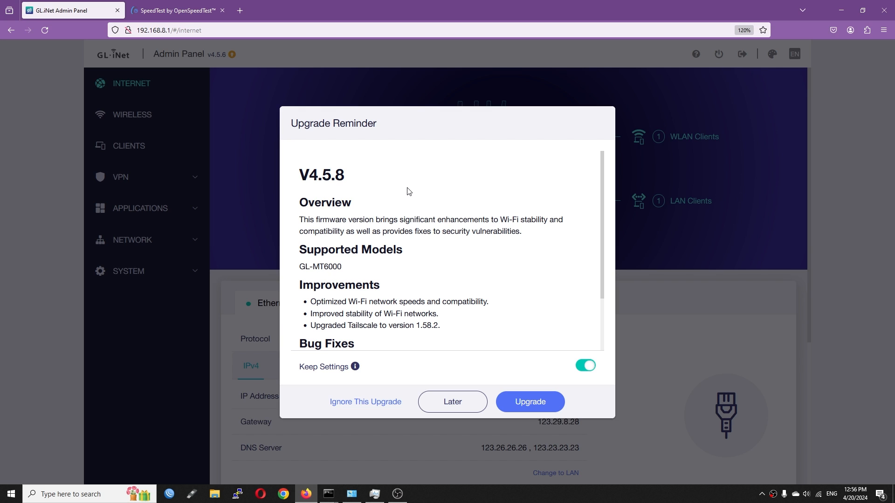
{"action": "mouse_move", "coordinate": [348, 308]}
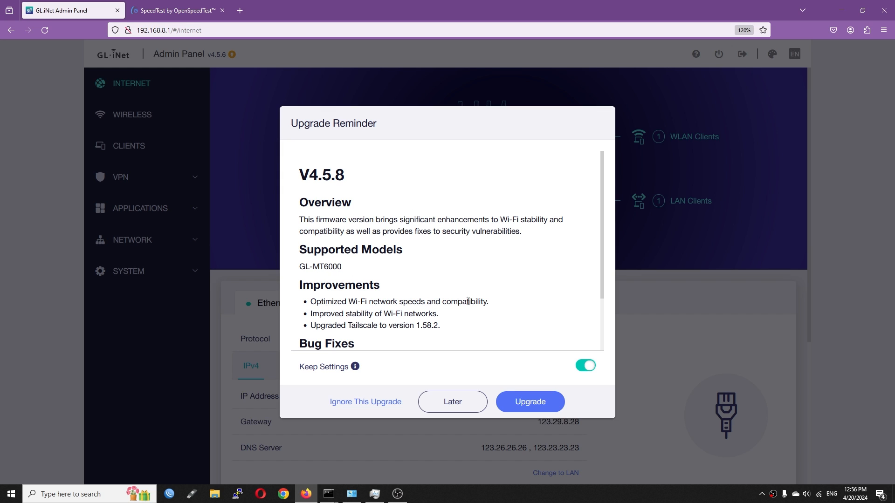
{"action": "mouse_move", "coordinate": [416, 323]}
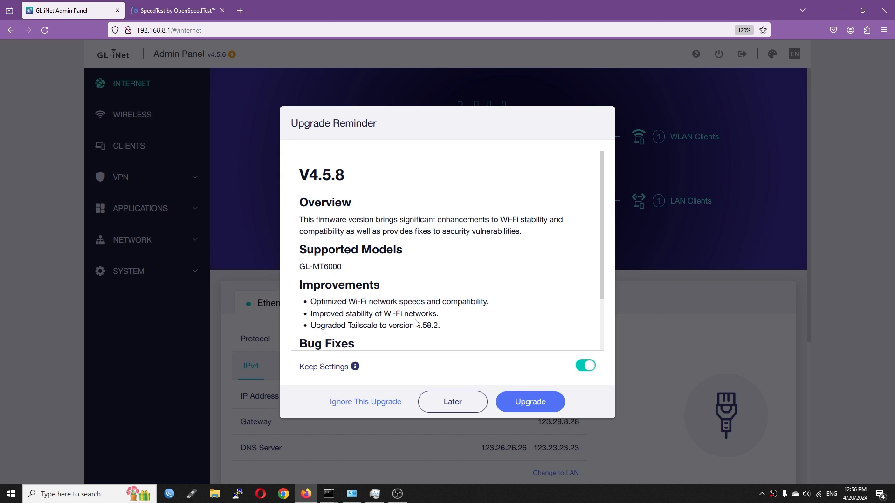
{"action": "mouse_move", "coordinate": [439, 317]}
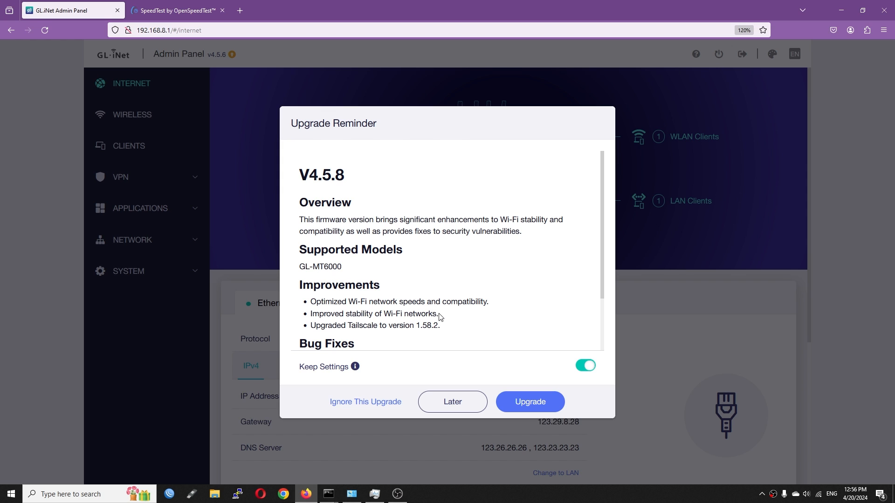
- Start the V4.5.8 firmware upgrade with Keep Settings enabled so the router reboots
{"action": "scroll", "scroll_direction": "down", "scroll_amount": 3}
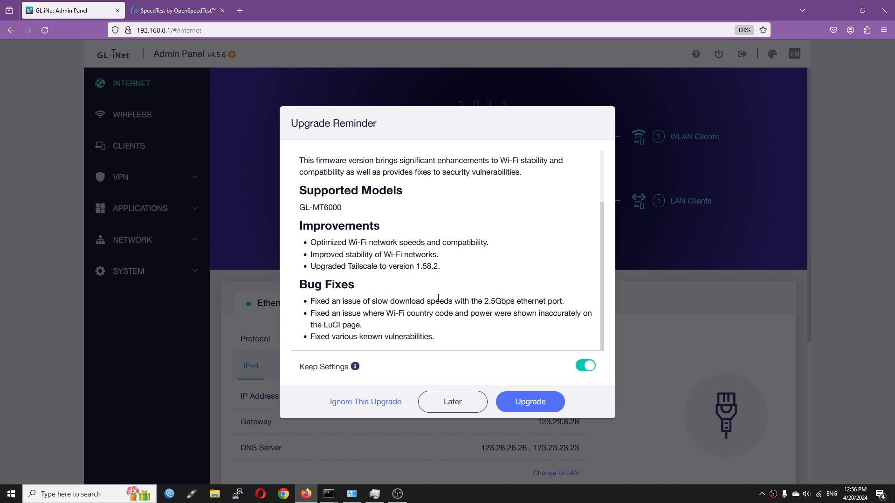
{"action": "mouse_move", "coordinate": [567, 377]}
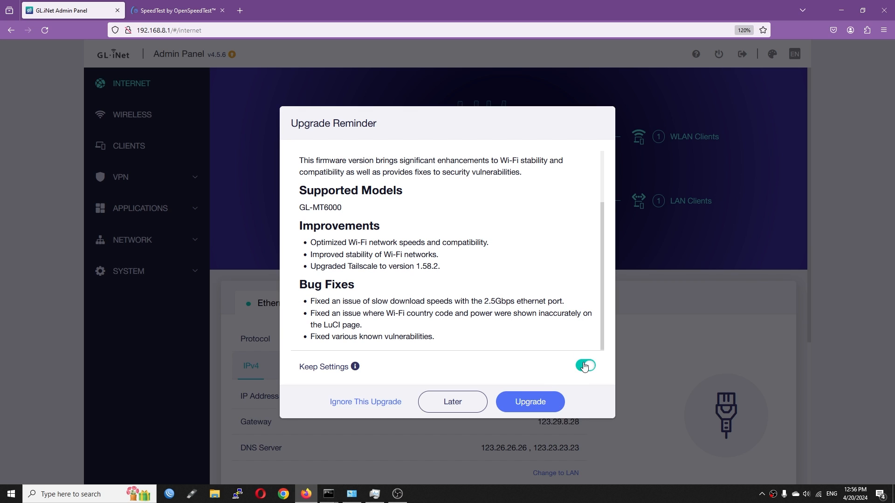
{"action": "left_click", "coordinate": [528, 402]}
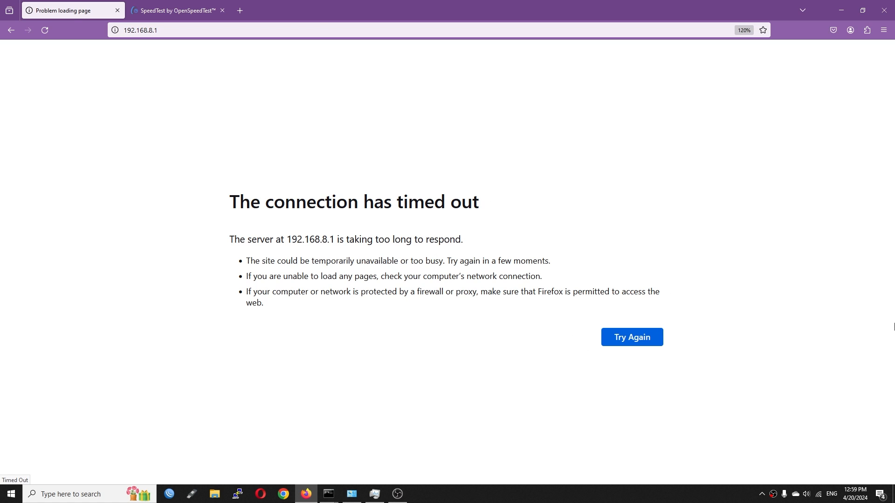
- Connect the laptop to the GL-MT6000-a26-5G network from the Wi-Fi flyout
{"action": "left_click", "coordinate": [819, 494]}
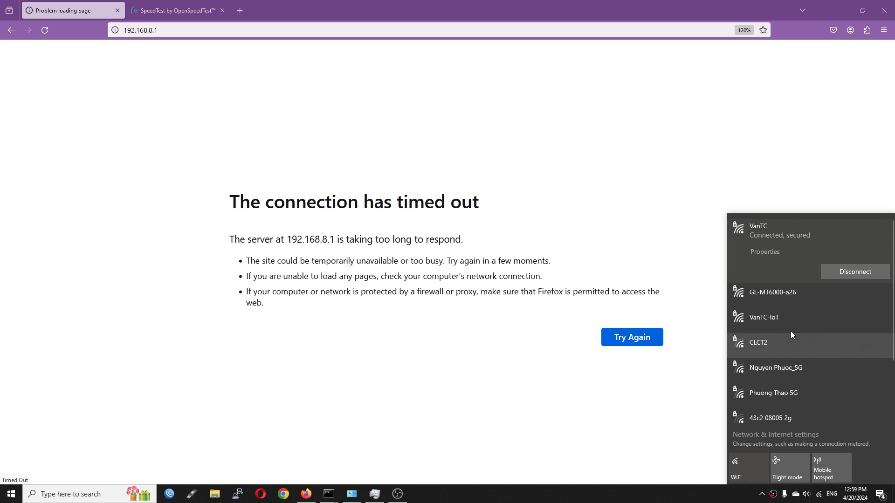
{"action": "scroll", "scroll_direction": "down", "scroll_amount": 3}
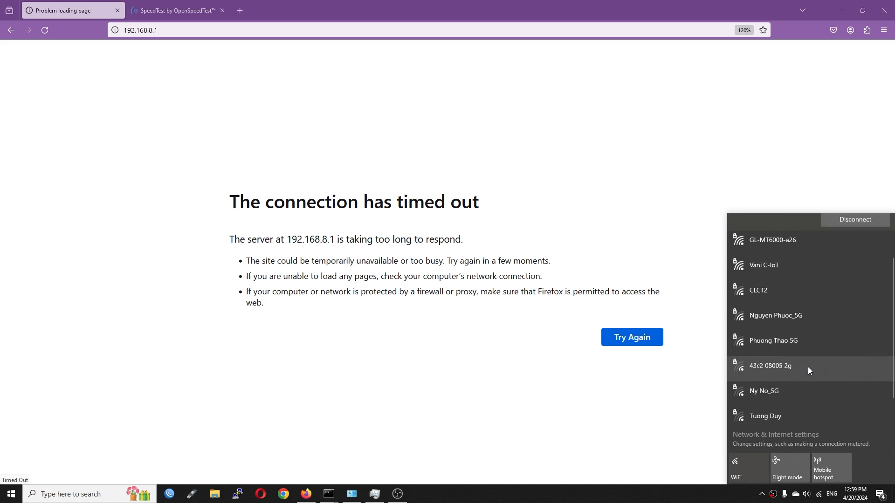
{"action": "left_click", "coordinate": [771, 239]}
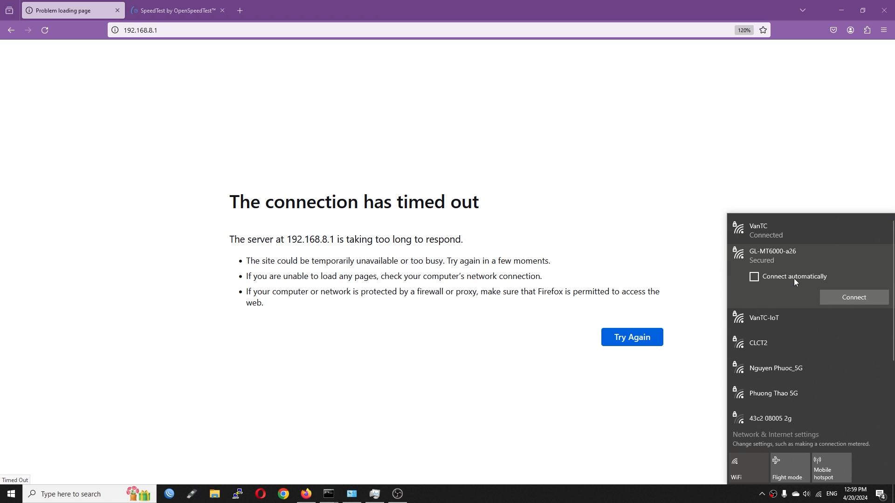
{"action": "mouse_move", "coordinate": [784, 279]}
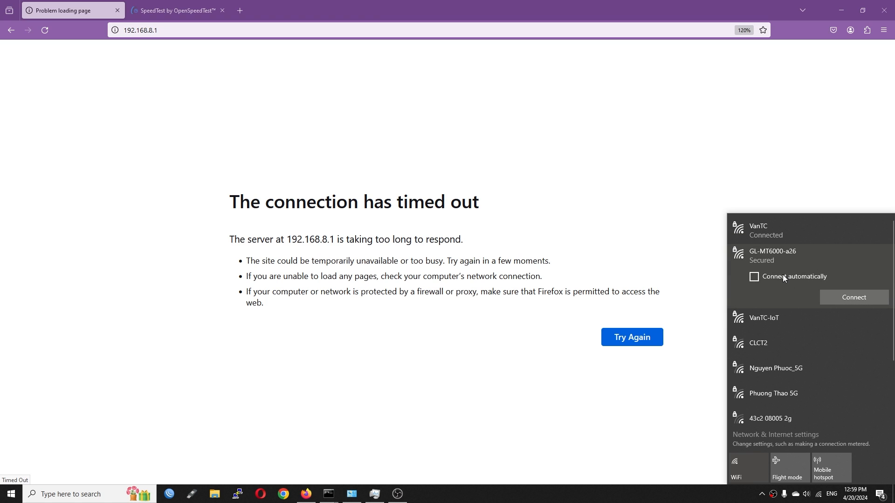
{"action": "mouse_move", "coordinate": [790, 285]}
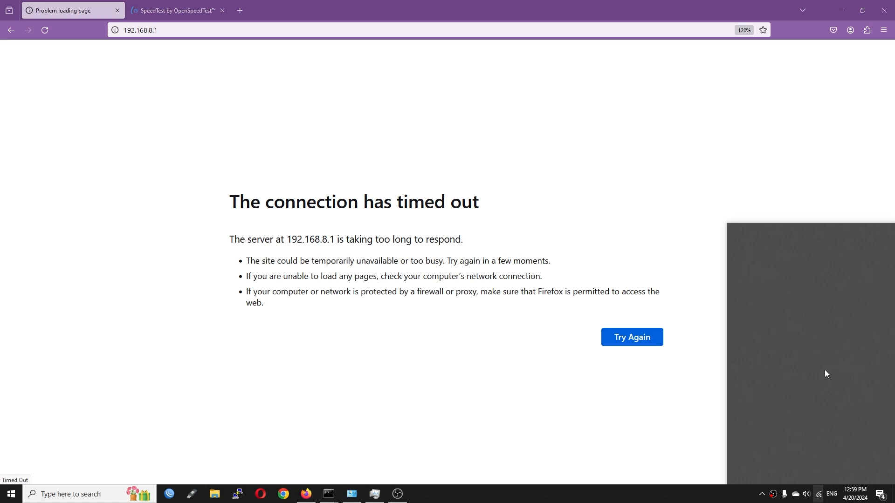
- Bring up the connected GL-MT6000-a26-5G network's properties page in Settings
{"action": "left_click", "coordinate": [817, 494]}
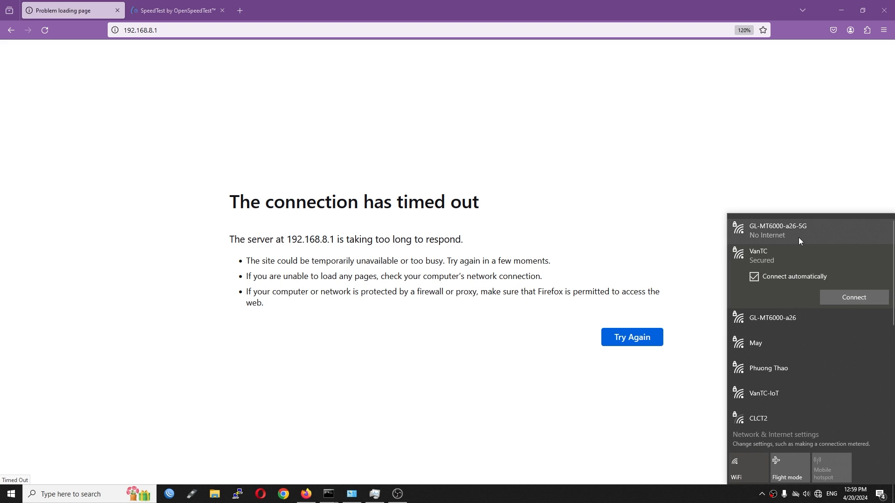
{"action": "left_click", "coordinate": [853, 296]}
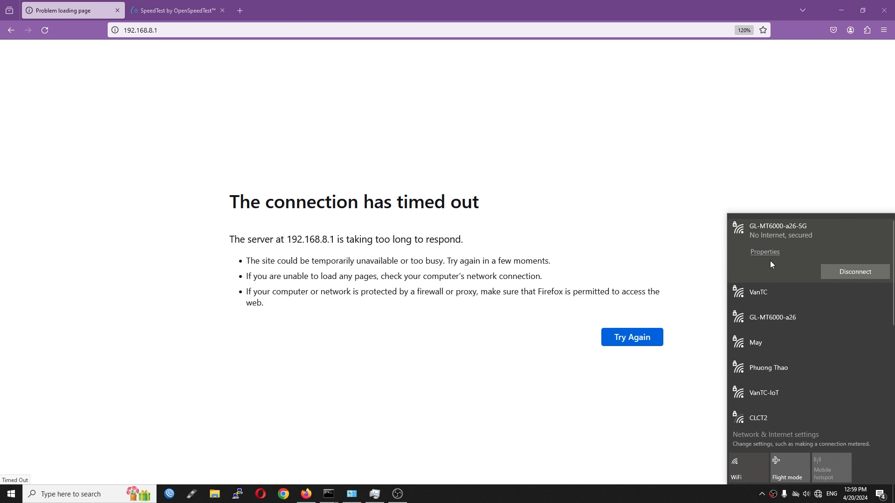
{"action": "left_click", "coordinate": [765, 252]}
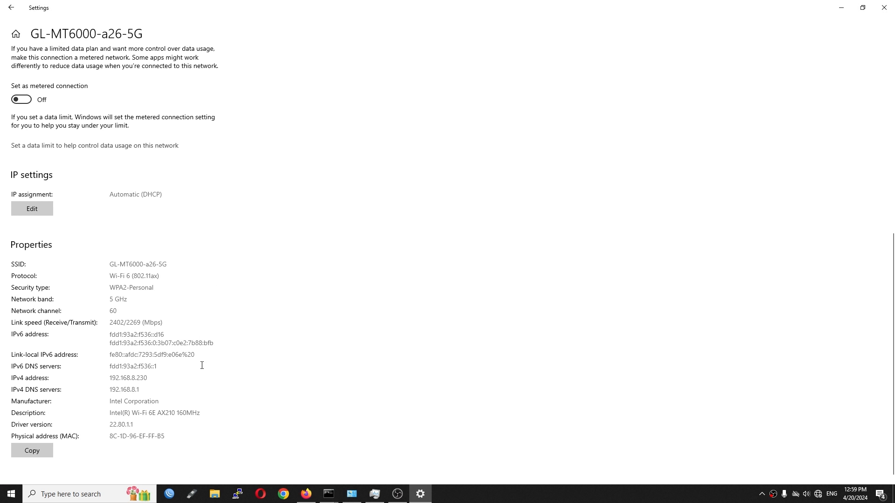
{"action": "mouse_move", "coordinate": [189, 315]}
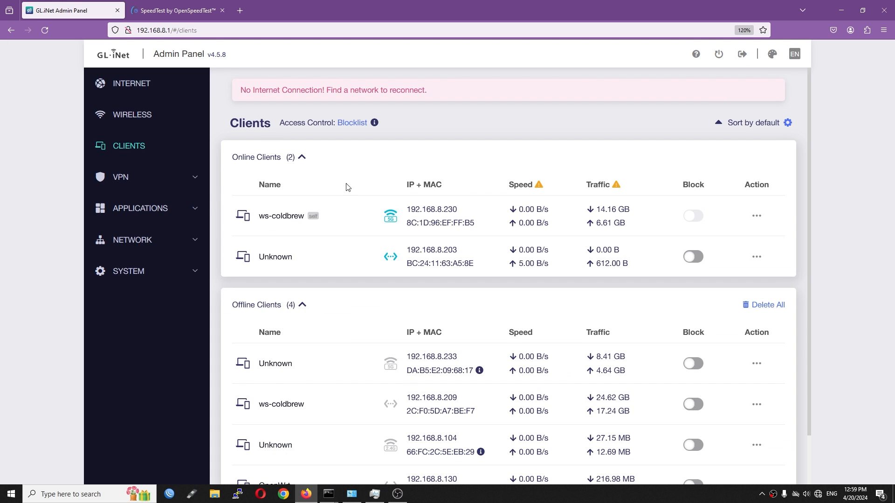
- Check the wired client at 192.168.8.203 on the Clients page and go to OpenSpeedTest
{"action": "double_click", "coordinate": [428, 250]}
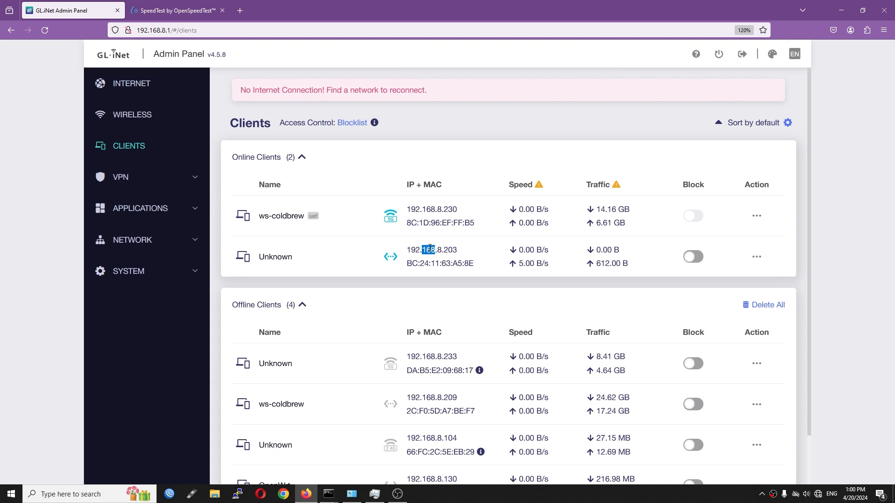
{"action": "left_click", "coordinate": [177, 11]}
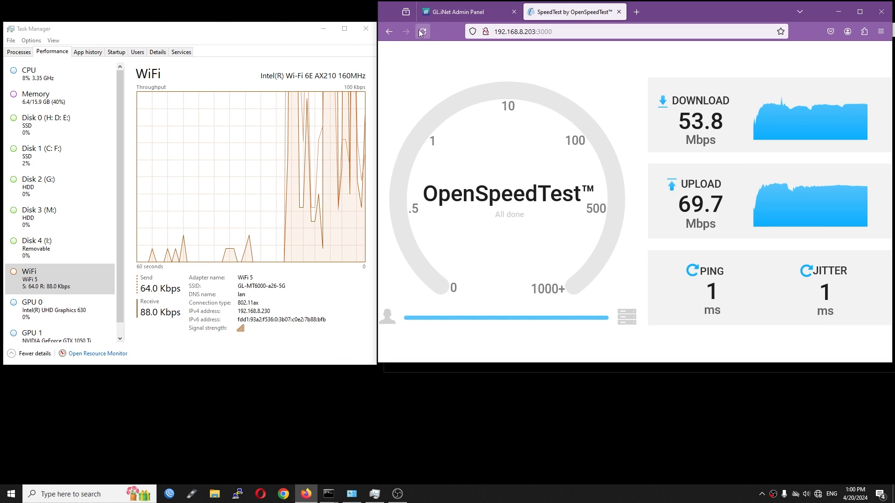
- Reload OpenSpeedTest and run a fresh test: 1891.2 Mbps down, 1626.2 Mbps up, 1 ms ping
{"action": "left_click", "coordinate": [421, 32]}
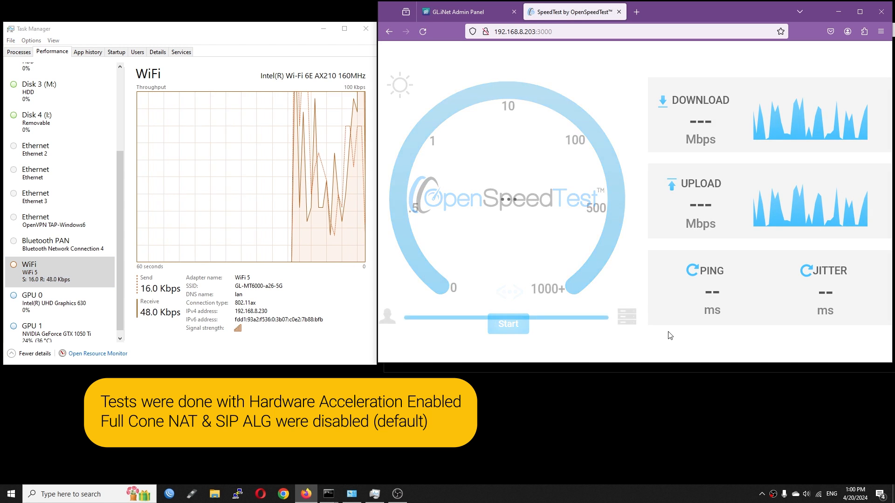
{"action": "left_click", "coordinate": [507, 324]}
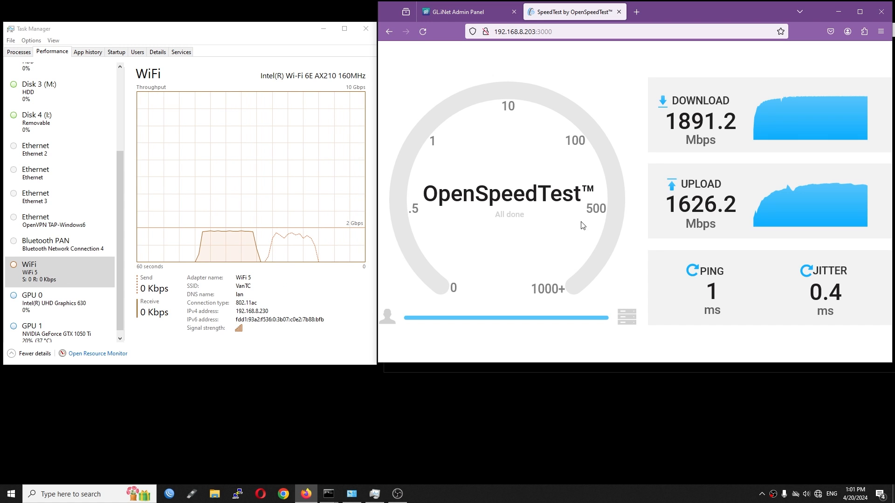
- Confirm GL-MT6000-a26-5G is connected in the Wi-Fi flyout and reload OpenSpeedTest
{"action": "left_click", "coordinate": [423, 31]}
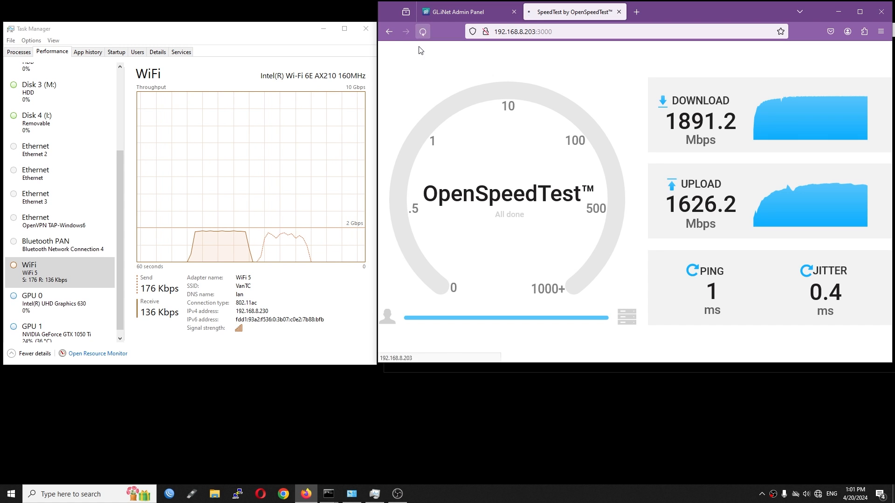
{"action": "left_click", "coordinate": [423, 31]}
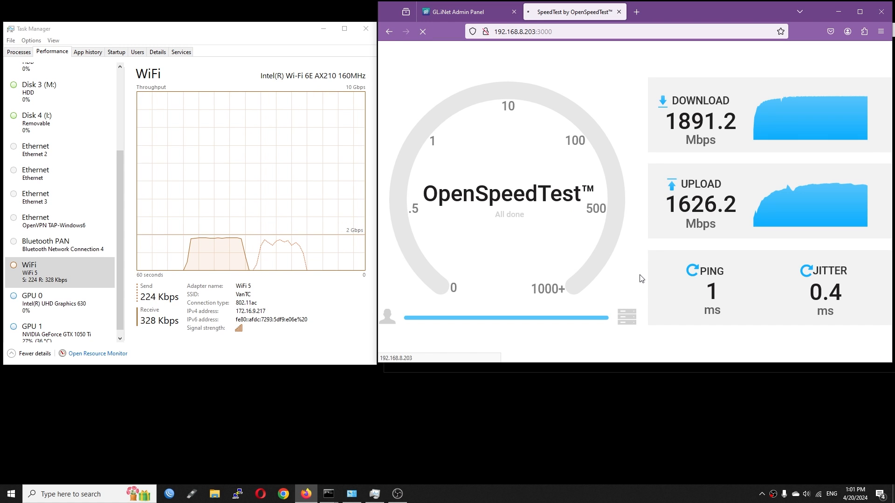
{"action": "mouse_move", "coordinate": [807, 351]}
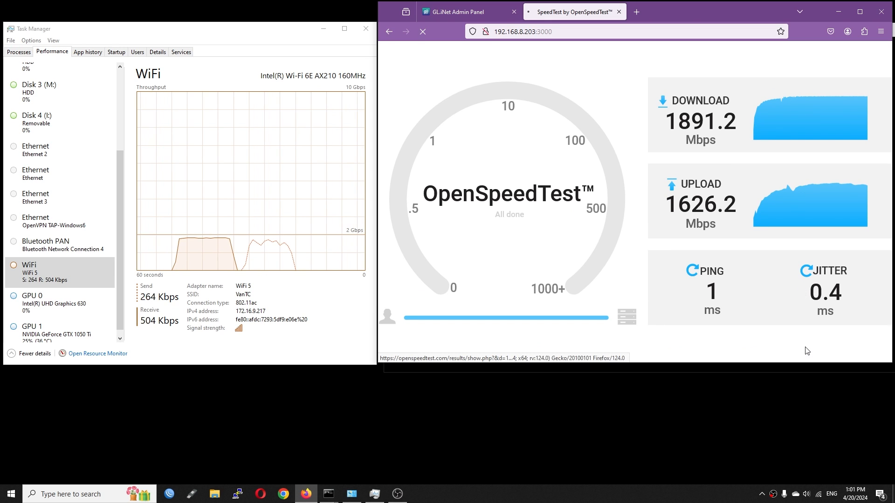
{"action": "left_click", "coordinate": [807, 494]}
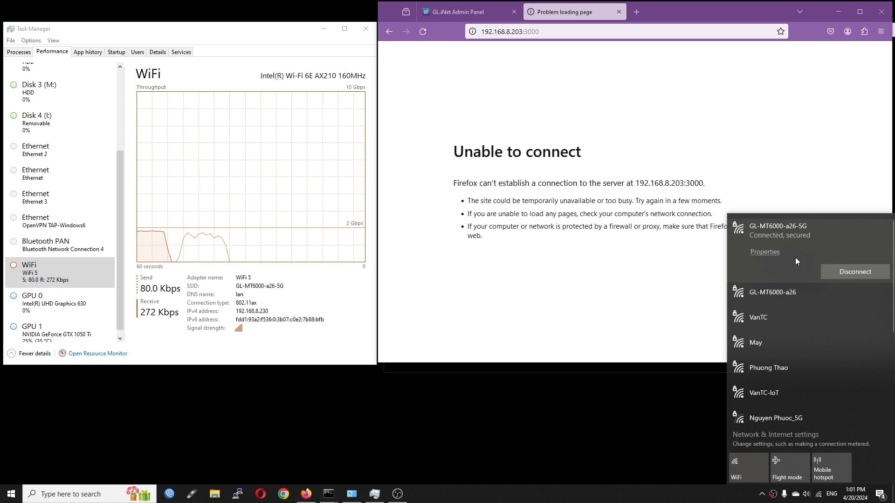
{"action": "left_click", "coordinate": [422, 32]}
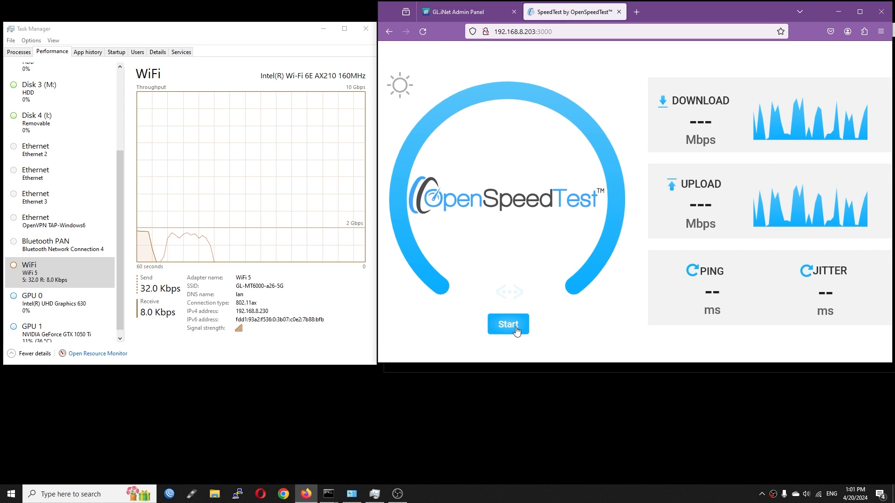
- Run the speed test on GL-MT6000-a26-5G: 1894.3 Mbps down, 1691.8 Mbps up, 1 ms ping
{"action": "left_click", "coordinate": [507, 325]}
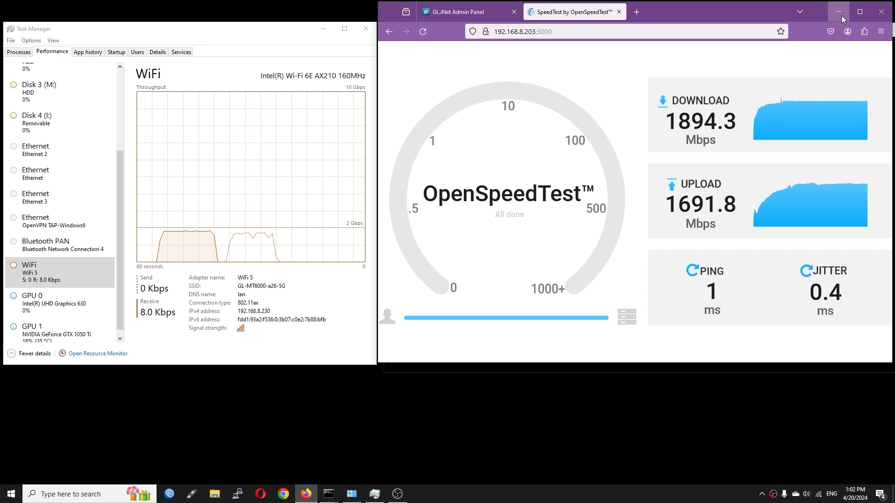
- Run eight-stream iperf3 to 192.168.8.203 forward and with -R, about 1.68 and 1.47 Gbits/sec
{"action": "left_click", "coordinate": [838, 11]}
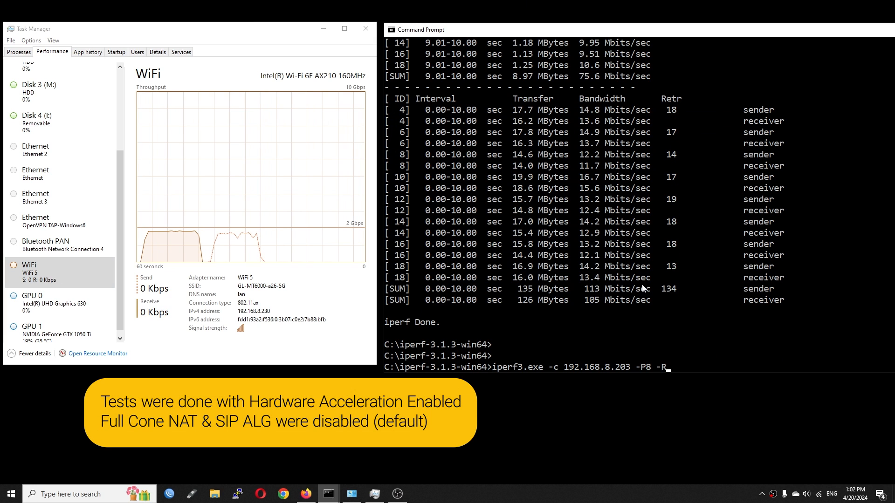
{"action": "key", "text": "backspace"}
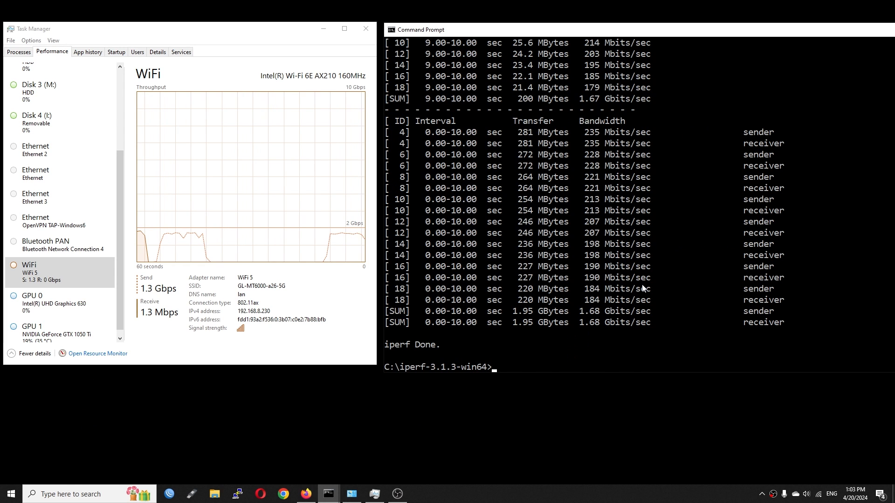
{"action": "type", "text": "iperf3.exe -c 192.168.8.203 -P8"}
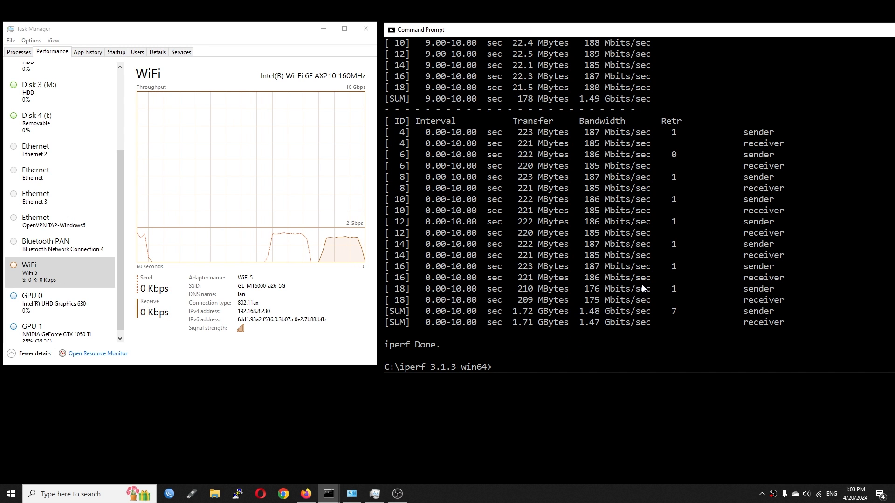
{"action": "type", "text": "iperf3.exe -c 192.168.8.203 -P8 -R"}
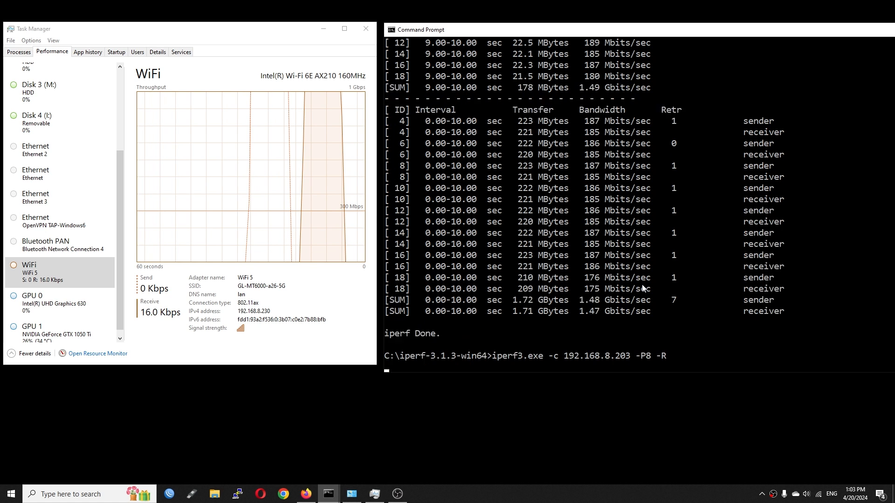
{"action": "key", "text": "Return"}
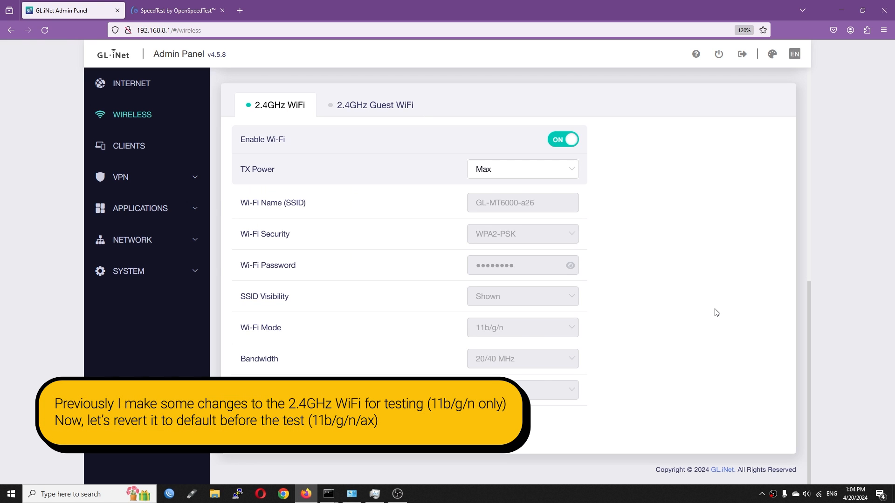
{"action": "mouse_move", "coordinate": [408, 145]}
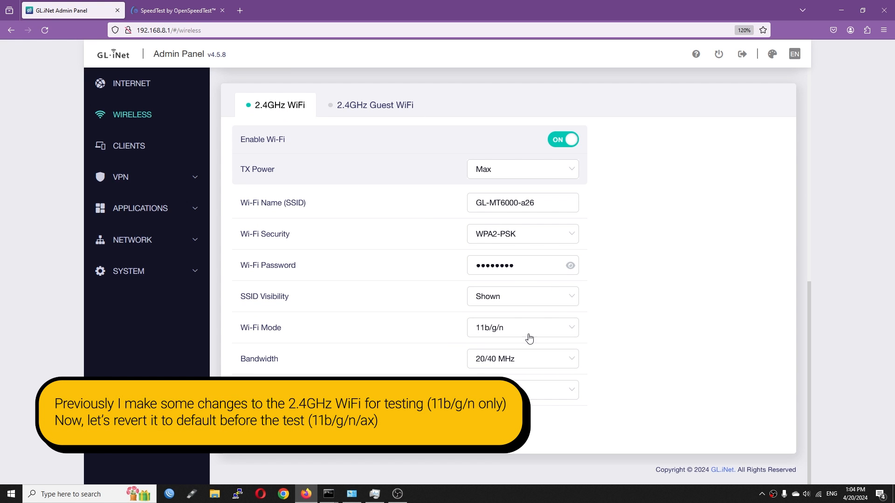
- Set the 2.4GHz Wi-Fi Mode dropdown to 11b/g/n/ax
{"action": "left_click", "coordinate": [521, 327]}
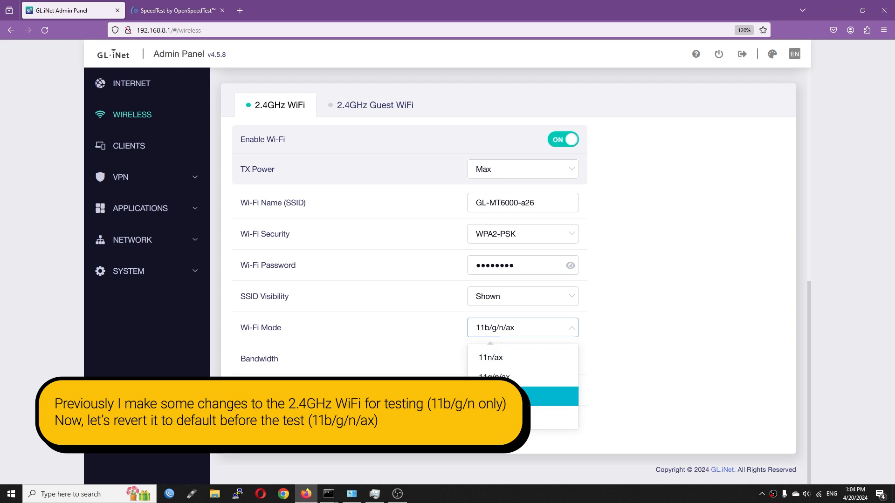
{"action": "left_click", "coordinate": [521, 396]}
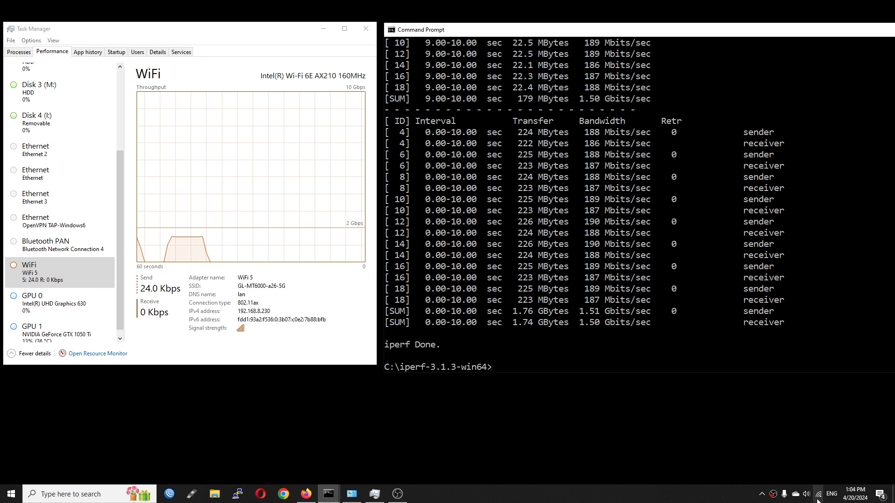
- Connect to GL-MT6000-a26 and show its properties: Wi-Fi 6, channel 13, 287 Mbps link
{"action": "left_click", "coordinate": [817, 494]}
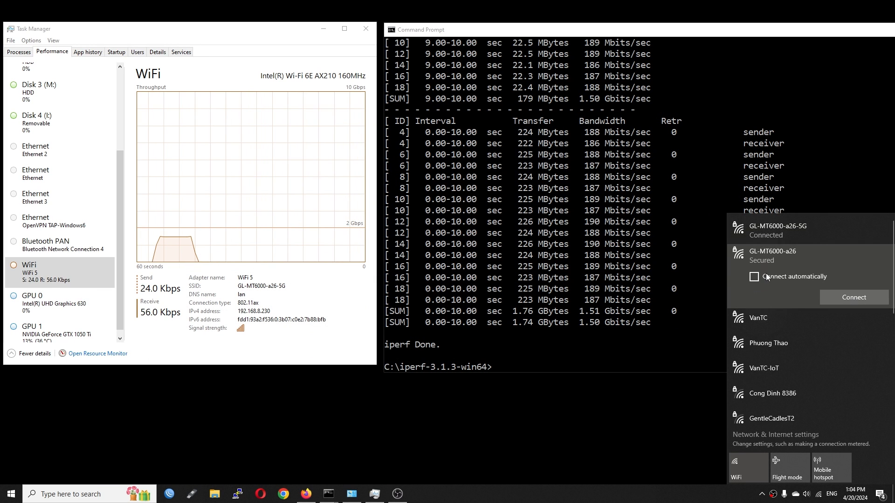
{"action": "left_click", "coordinate": [855, 297]}
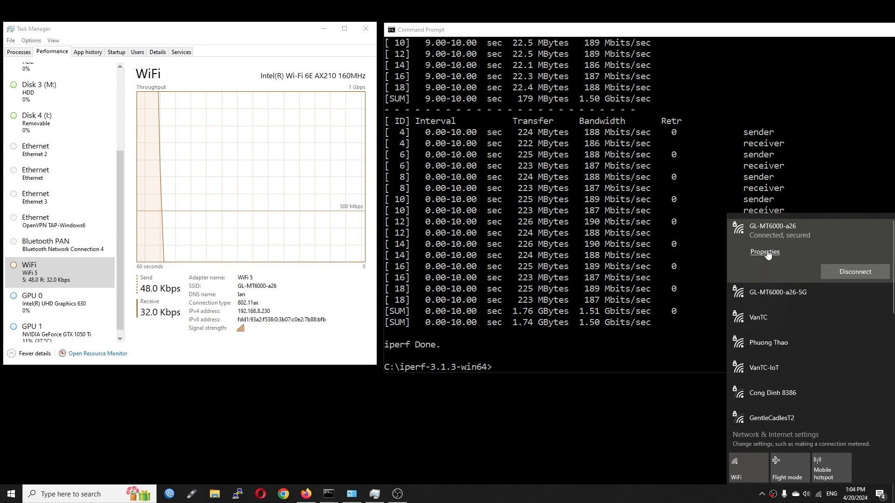
{"action": "left_click", "coordinate": [764, 252]}
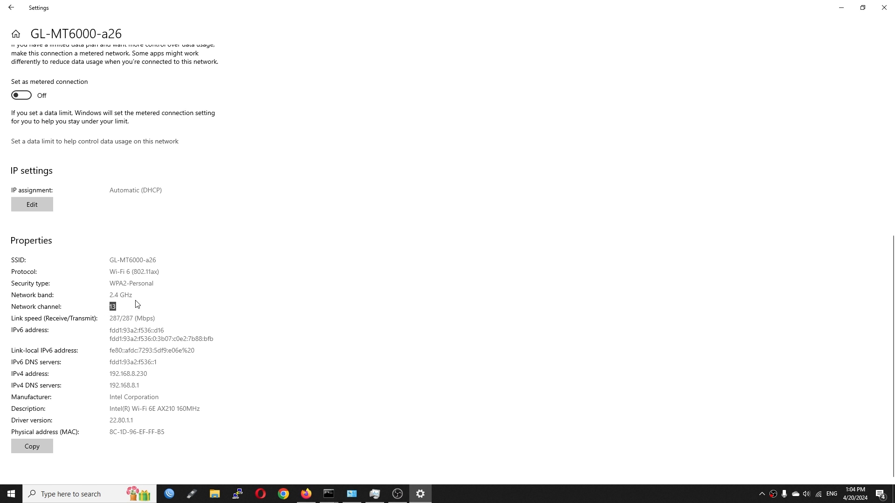
{"action": "double_click", "coordinate": [120, 296]}
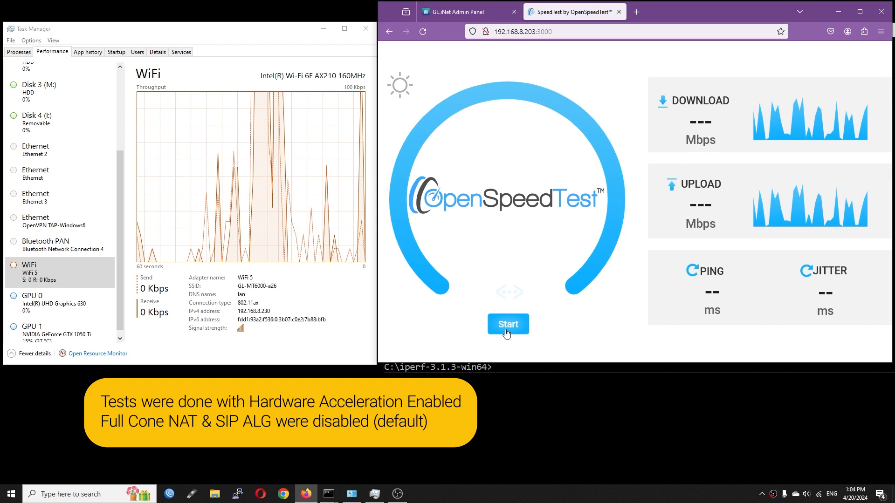
- Run the 2.4 GHz speed test twice (219.8 Mbps down, 156.6 up, 2 ms ping), then minimize Firefox
{"action": "left_click", "coordinate": [507, 324]}
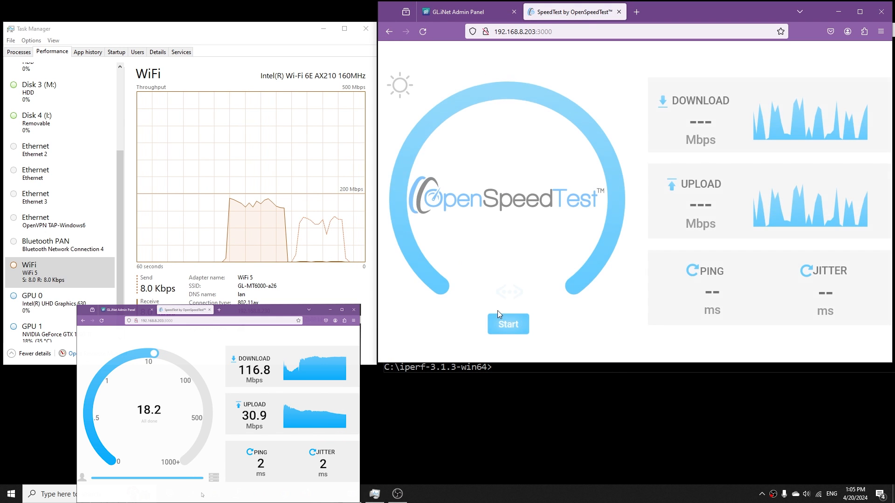
{"action": "left_click", "coordinate": [507, 324]}
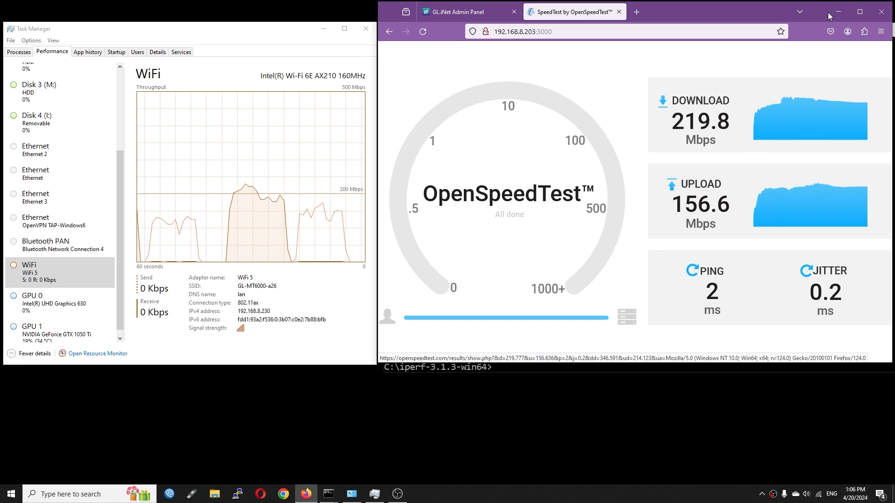
{"action": "left_click", "coordinate": [327, 494]}
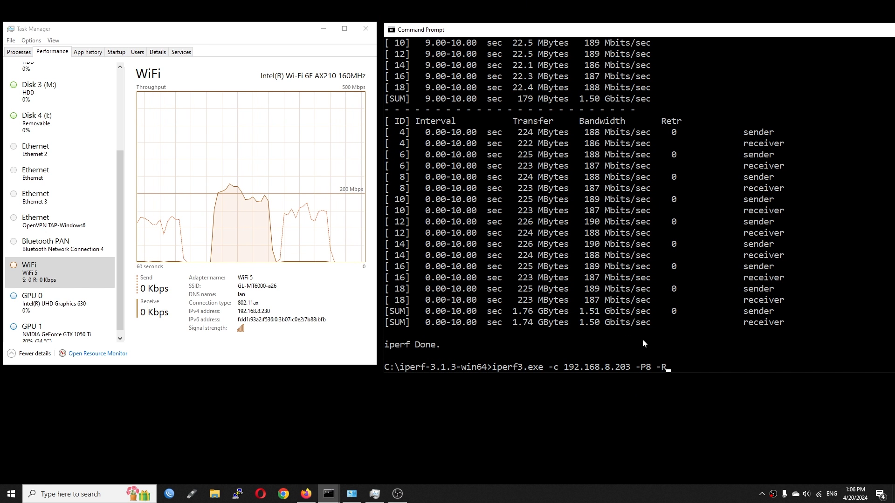
- Run iperf3 to 192.168.8.203 with eight streams in reverse and upload over 2.4 GHz
{"action": "key", "text": "Backspace"}
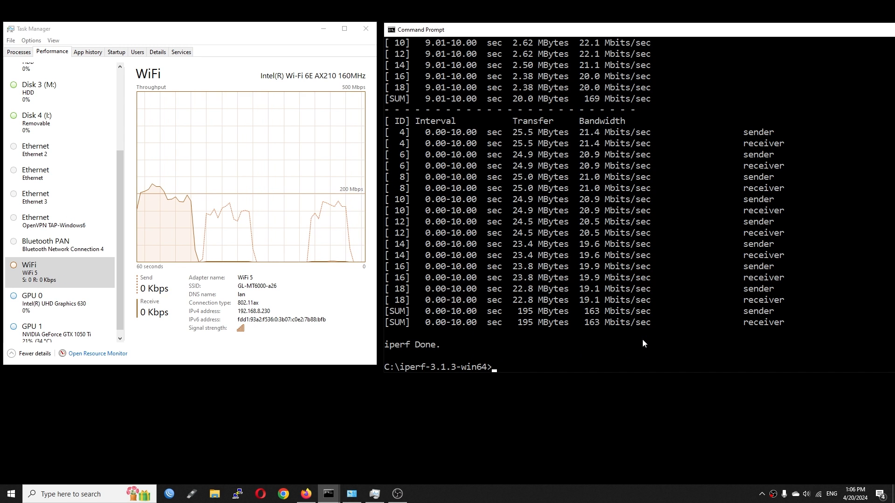
{"action": "type", "text": "iperf3.exe -c 192.168.8.203 -P8"}
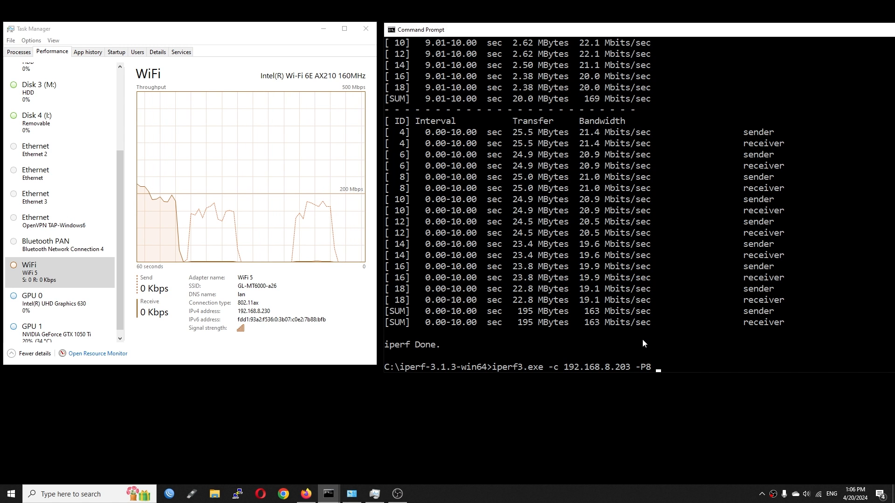
{"action": "key", "text": "Return"}
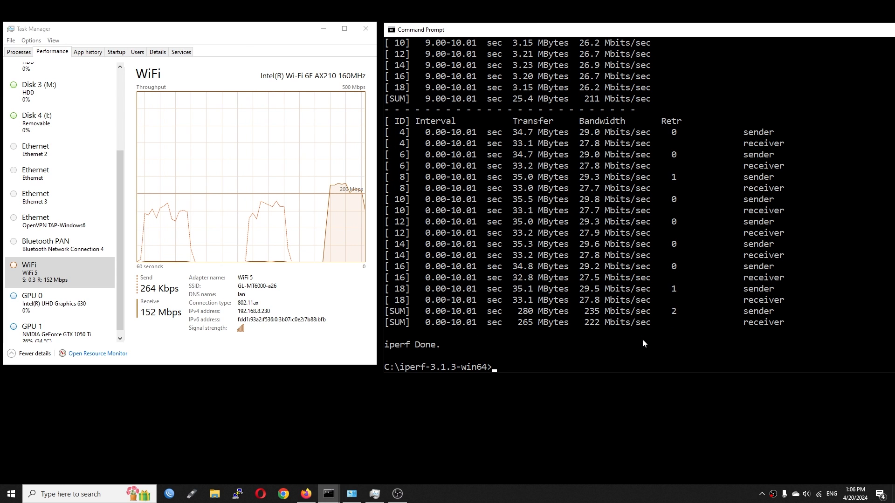
- Run the single-stream iperf3 tests each way, reaching 153 and 137 Mbits/sec, then return to the admin panel
{"action": "type", "text": "iperf3.exe -c 192.168.8.203 -P8 -"}
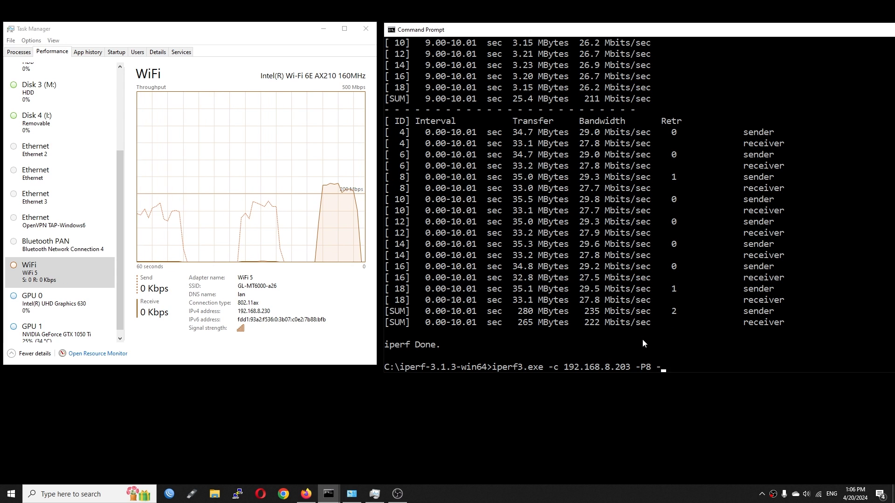
{"action": "key", "text": "backspace"}
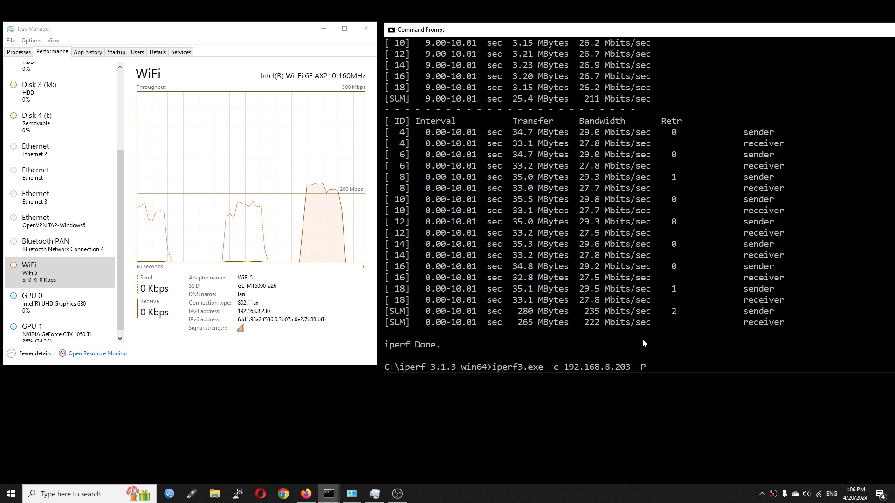
{"action": "key", "text": "Return"}
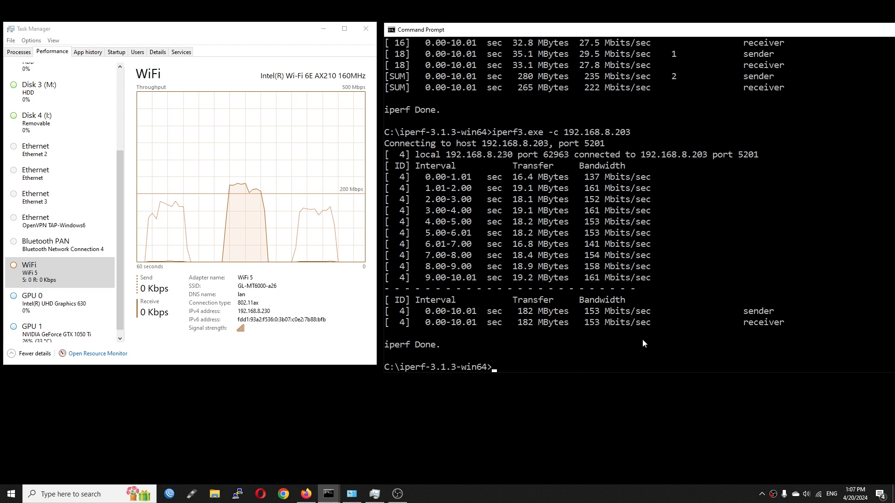
{"action": "type", "text": "iperf3.exe -c 192.168.8.203 -P8 -"}
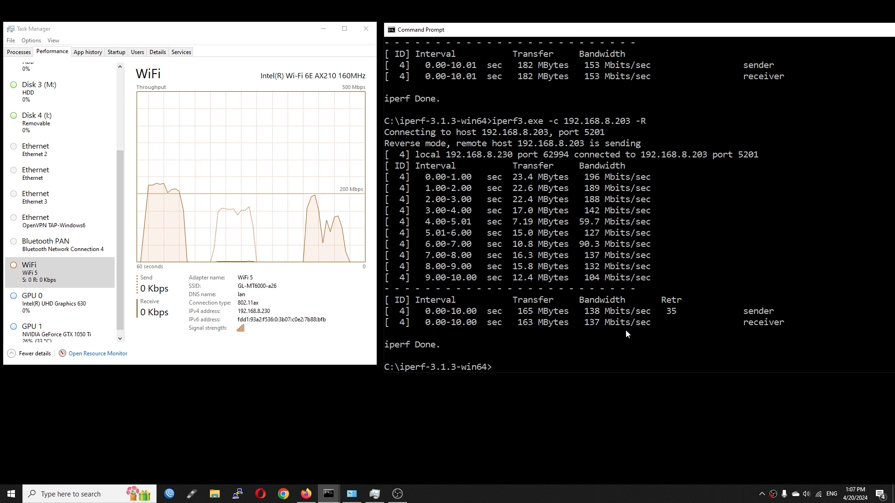
{"action": "left_click", "coordinate": [306, 494]}
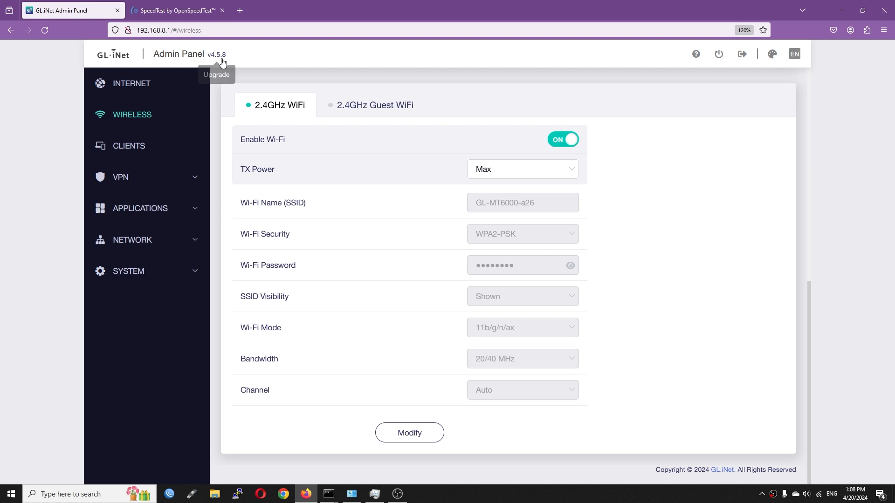
{"action": "mouse_move", "coordinate": [398, 170]}
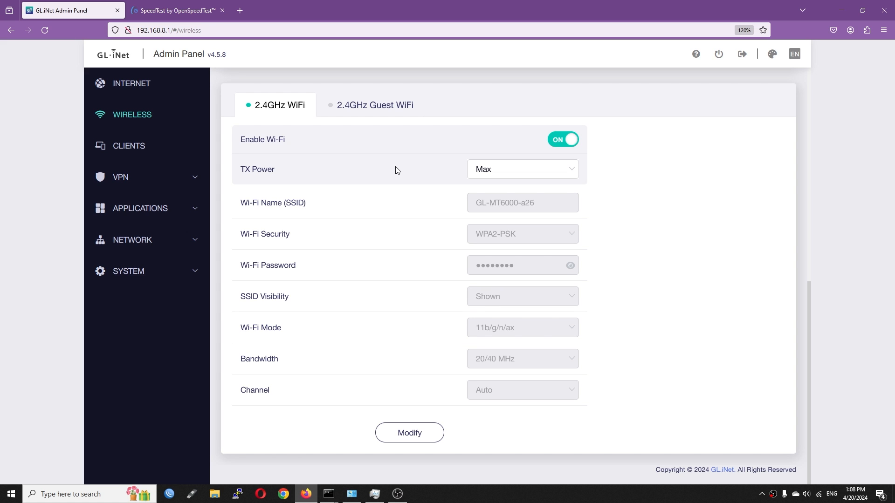
{"action": "mouse_move", "coordinate": [134, 82]}
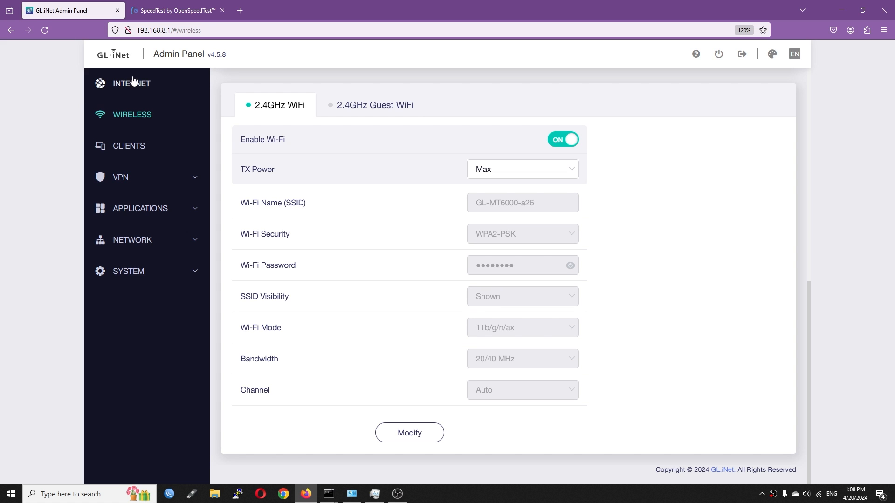
- Show the Internet overview with Ethernet 1 on PPPoE and its WLAN and LAN clients
{"action": "left_click", "coordinate": [131, 83]}
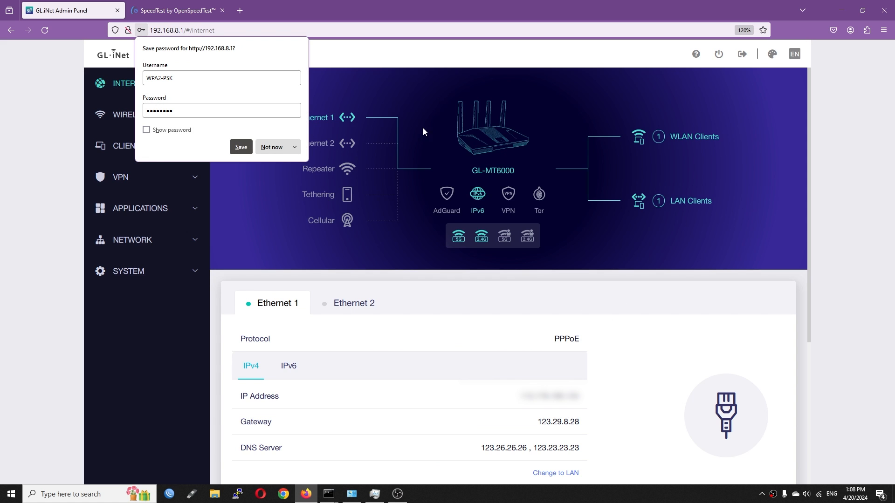
{"action": "mouse_move", "coordinate": [276, 140]}
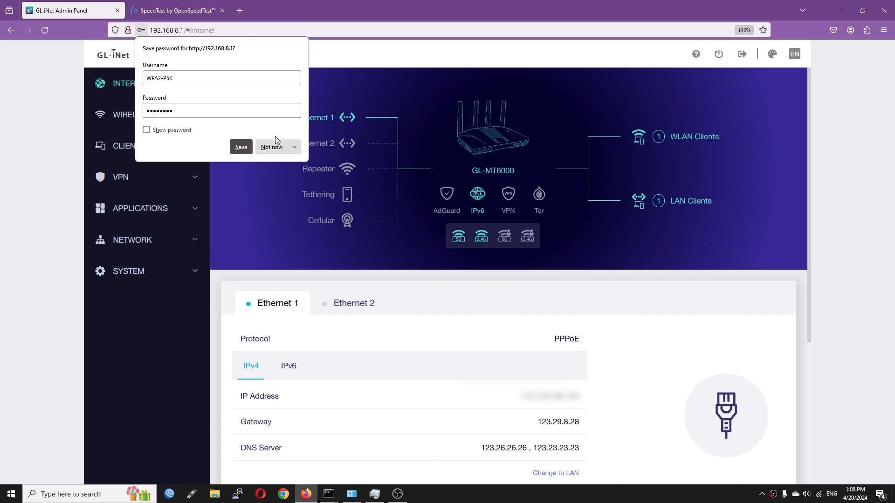